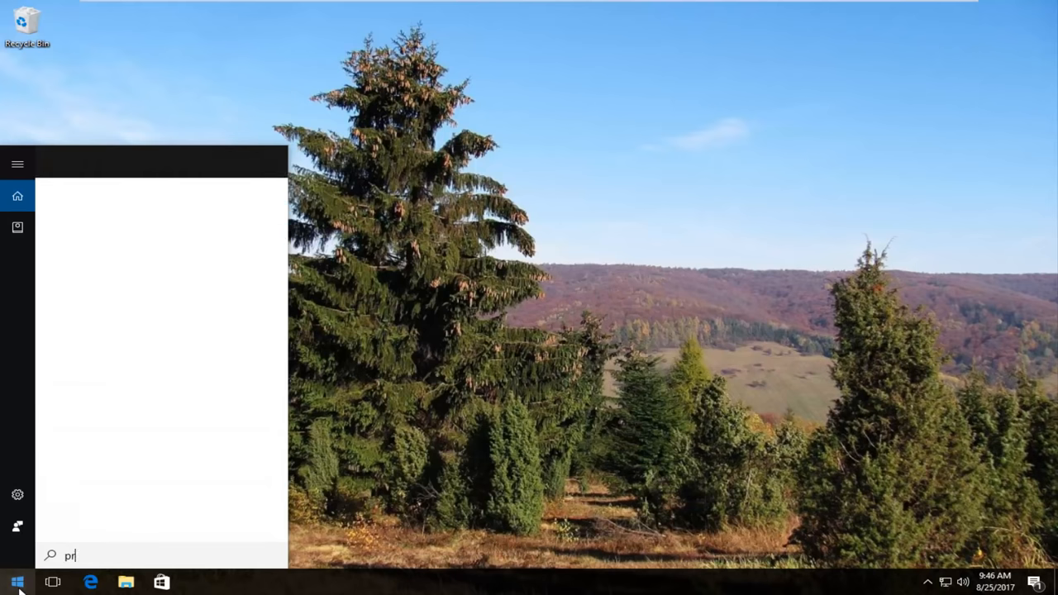
- Search the Start menu for 'printer' to surface Devices and Printers
text(inter)
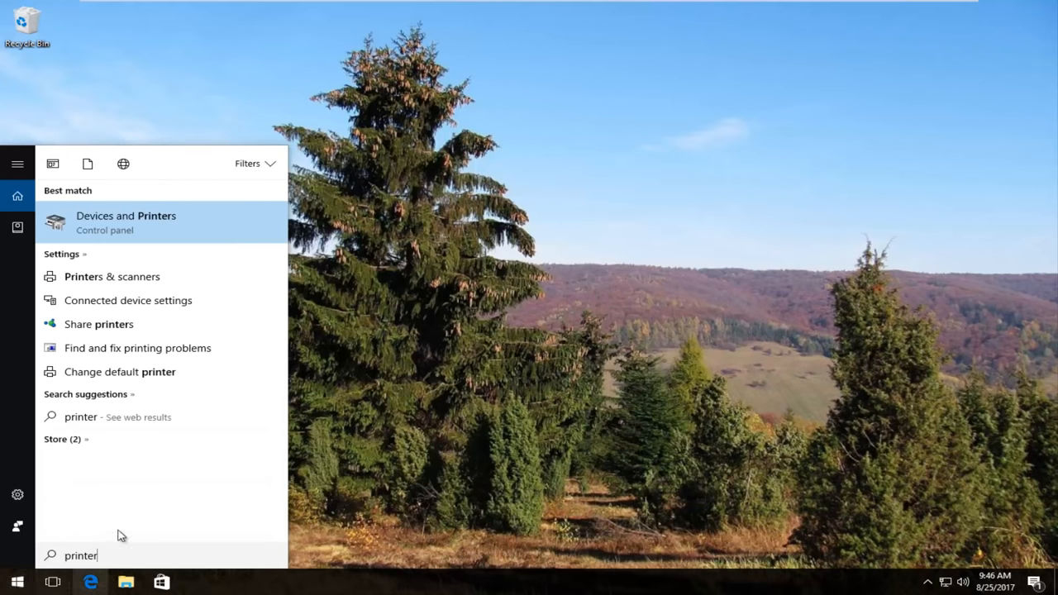
mouse_move(102, 234)
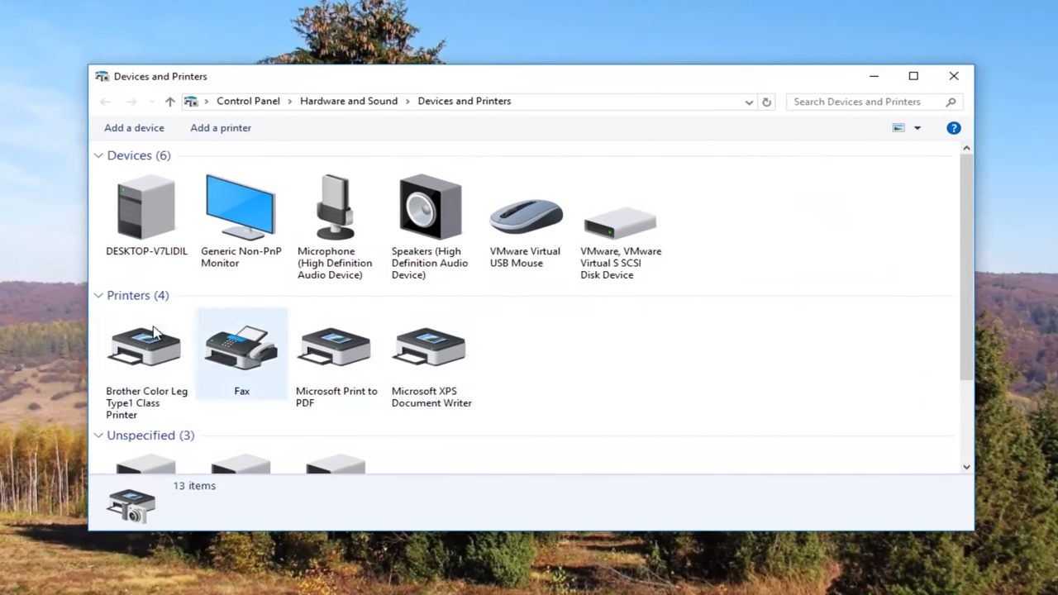
click(99, 294)
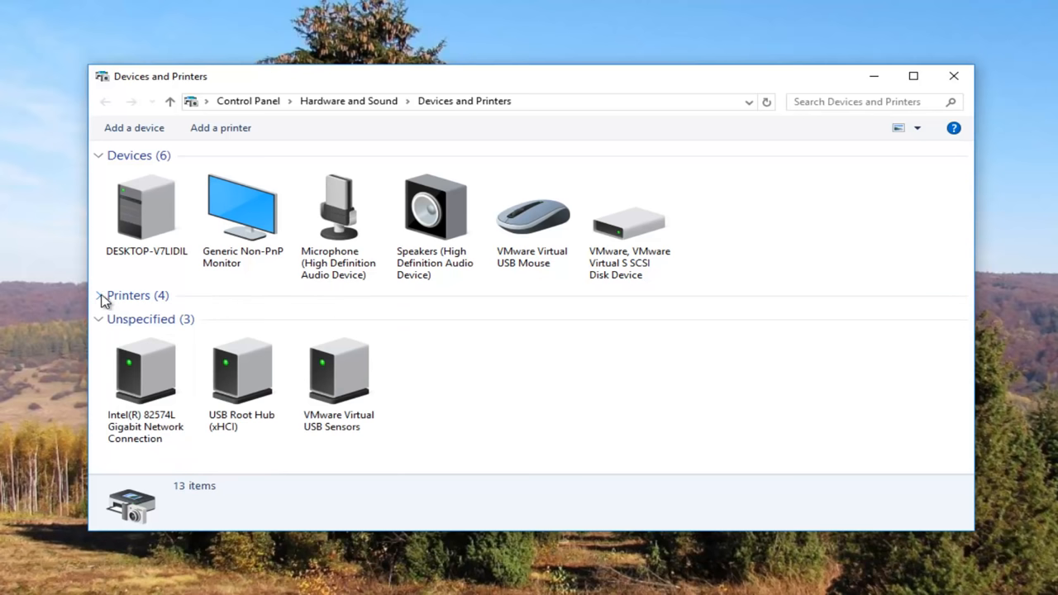
click(99, 294)
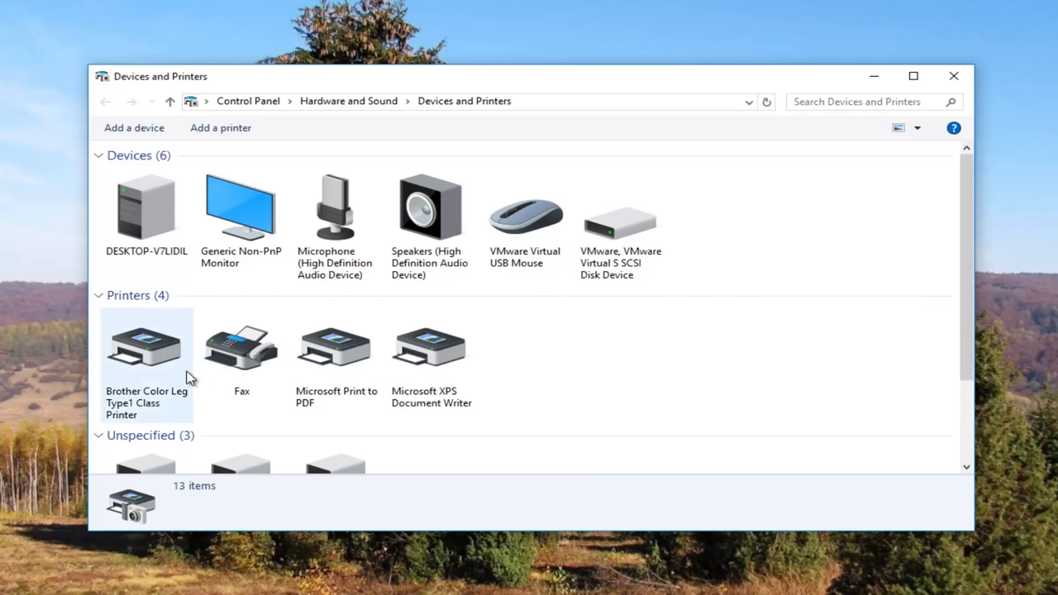
click(242, 347)
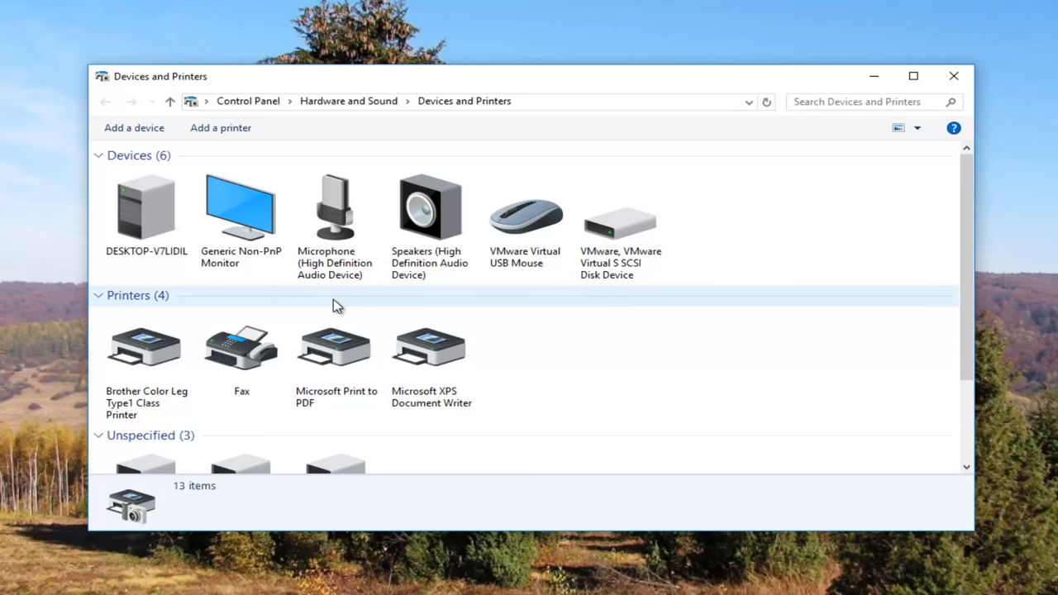
click(242, 347)
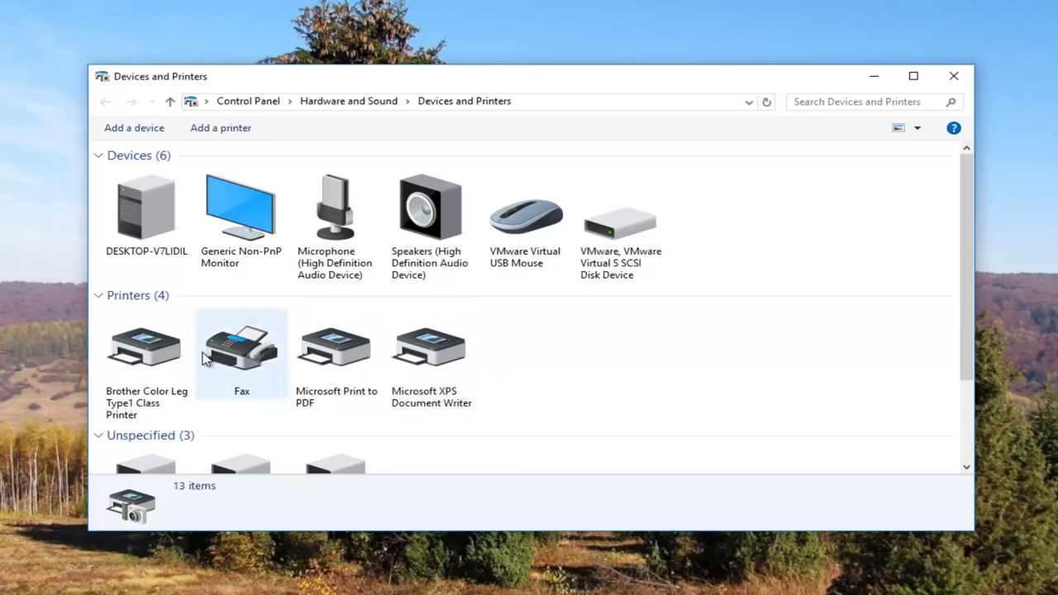
mouse_move(145, 342)
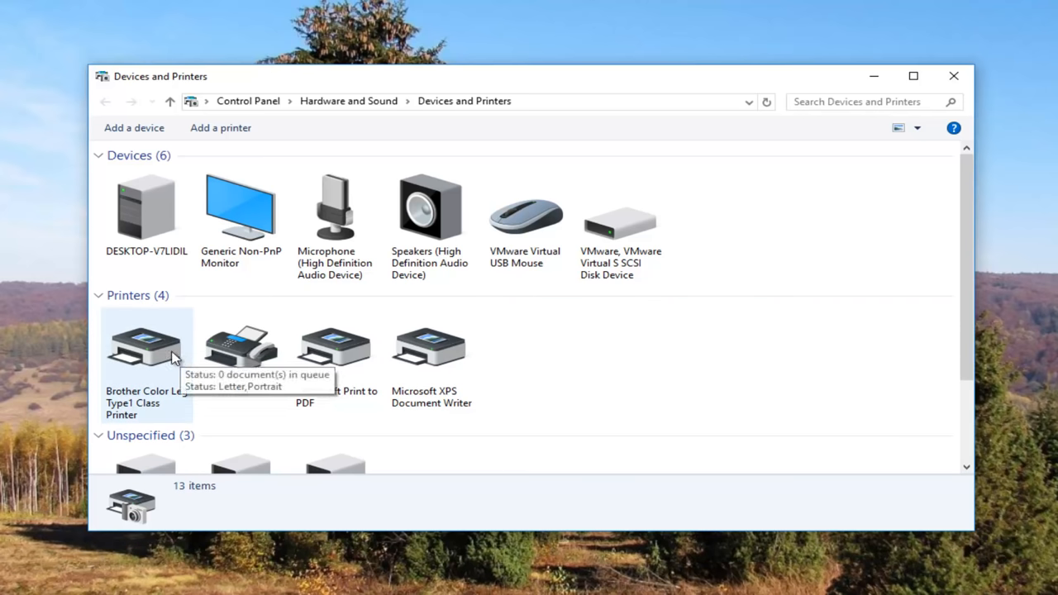
mouse_move(182, 403)
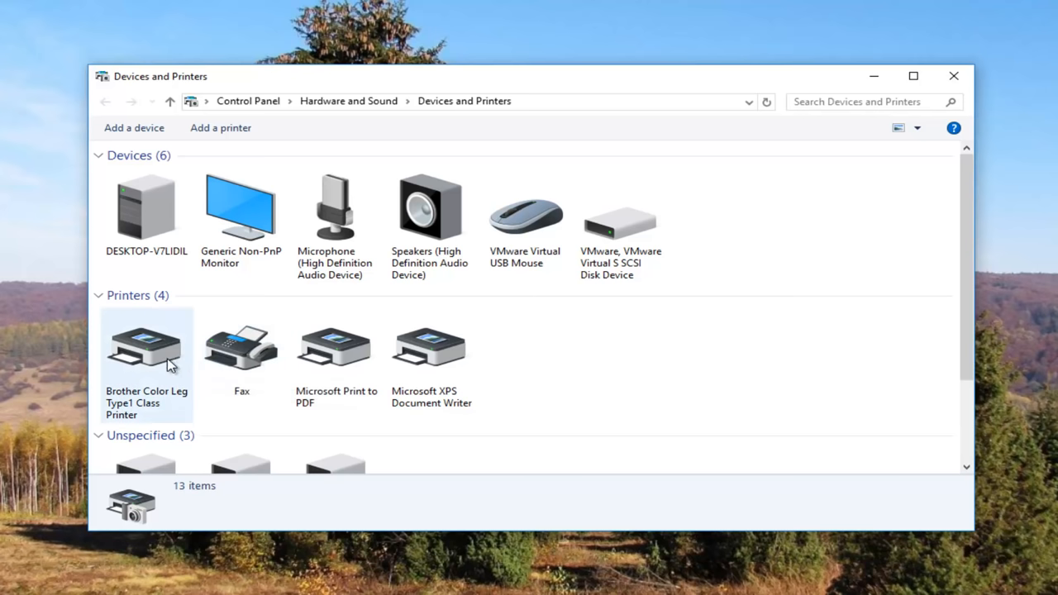
mouse_move(165, 364)
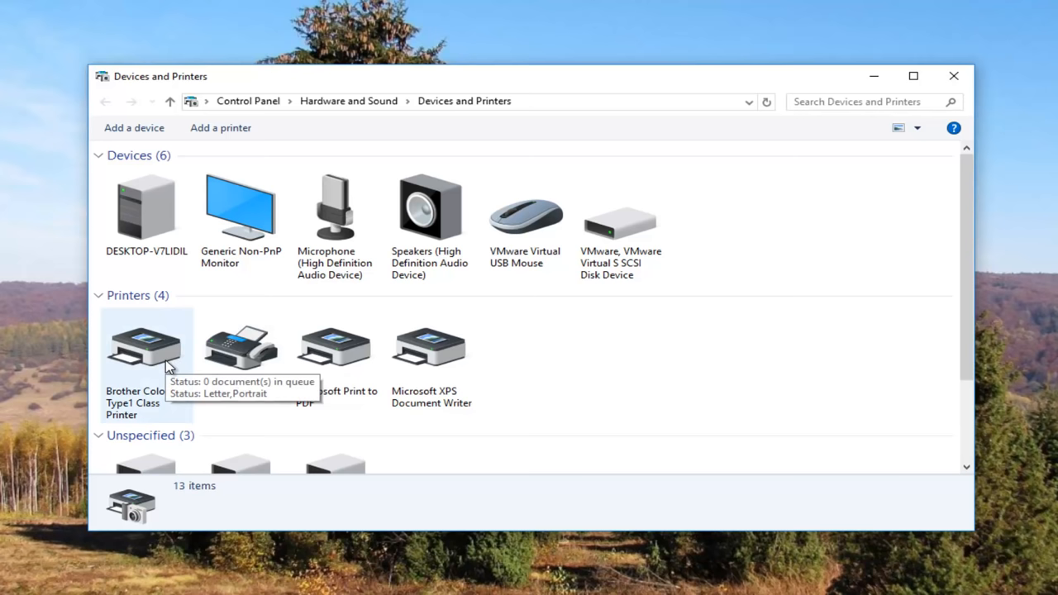
mouse_move(159, 350)
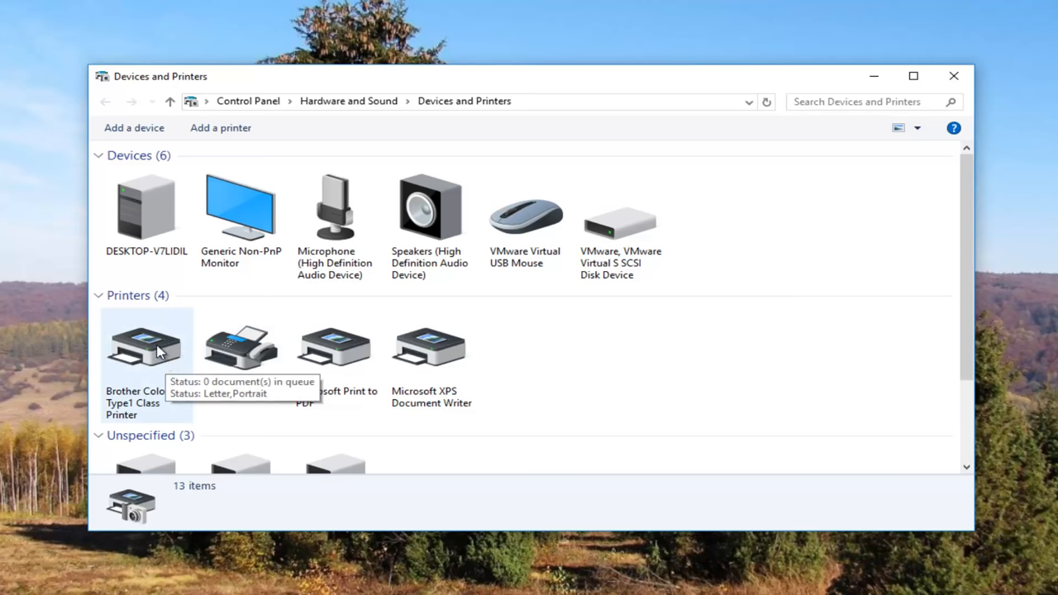
mouse_move(146, 374)
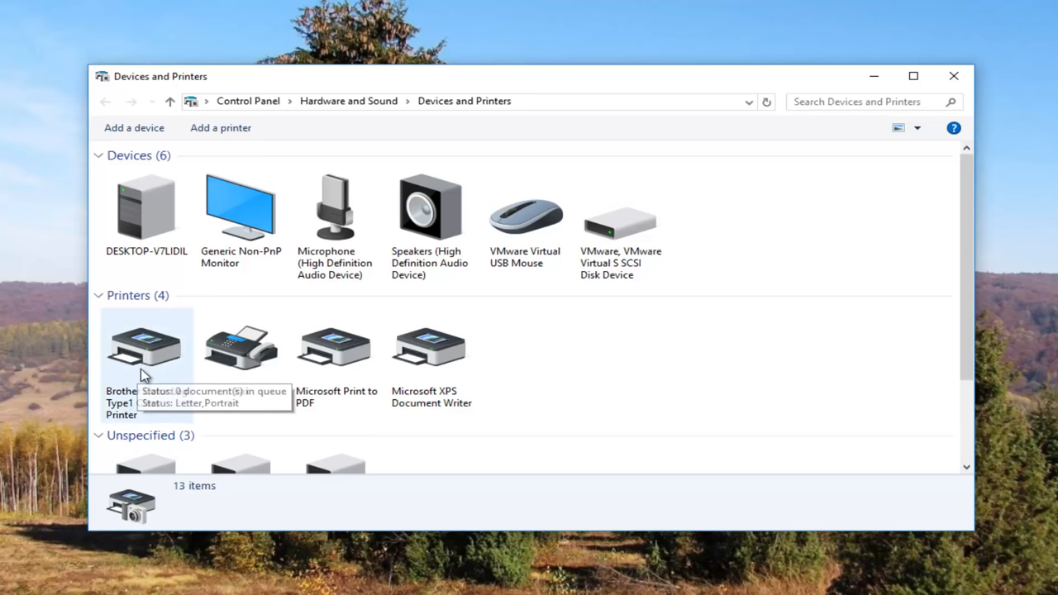
mouse_move(146, 343)
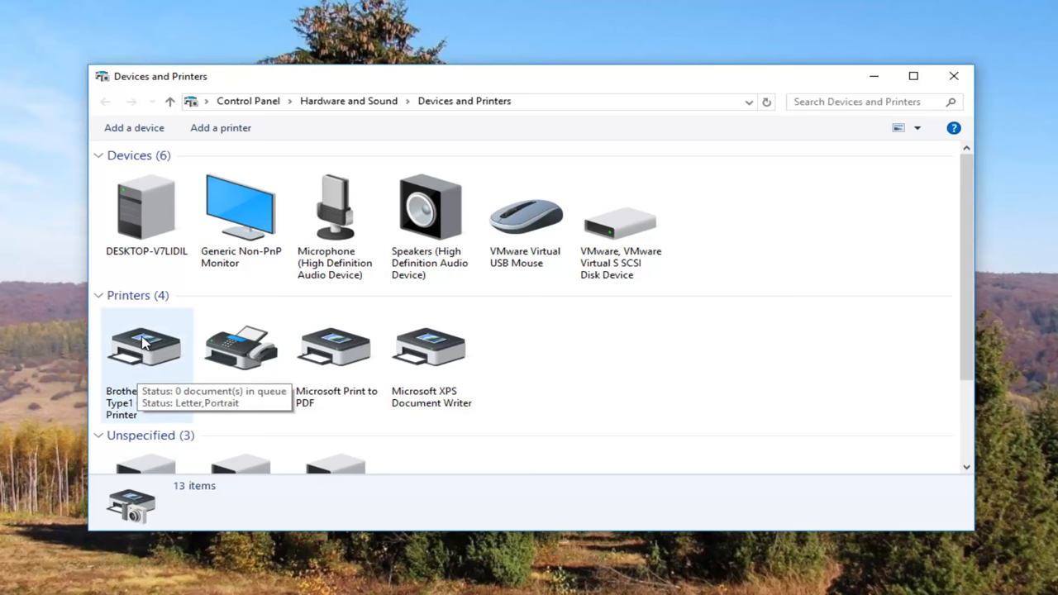
- Bring up Printer properties for the Brother Color Leg Type1 Class Printer via its context menu
right_click(145, 343)
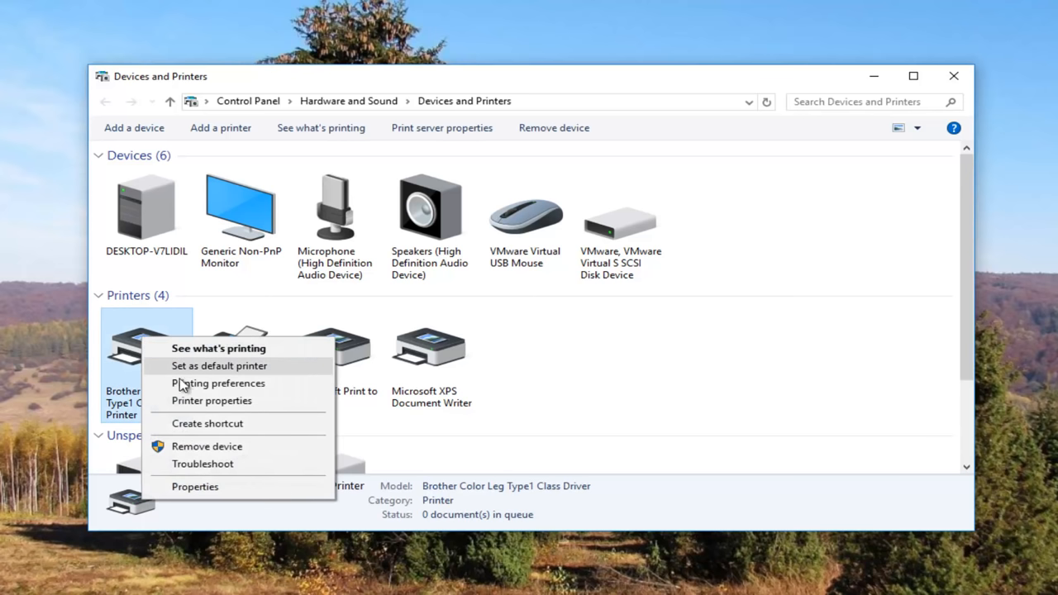
mouse_move(211, 400)
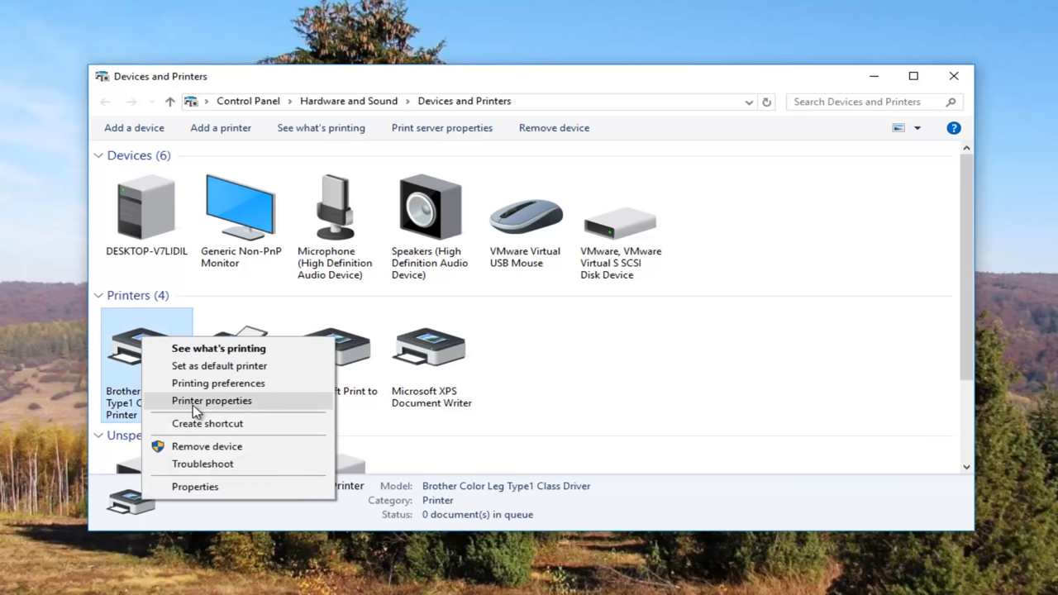
mouse_move(195, 486)
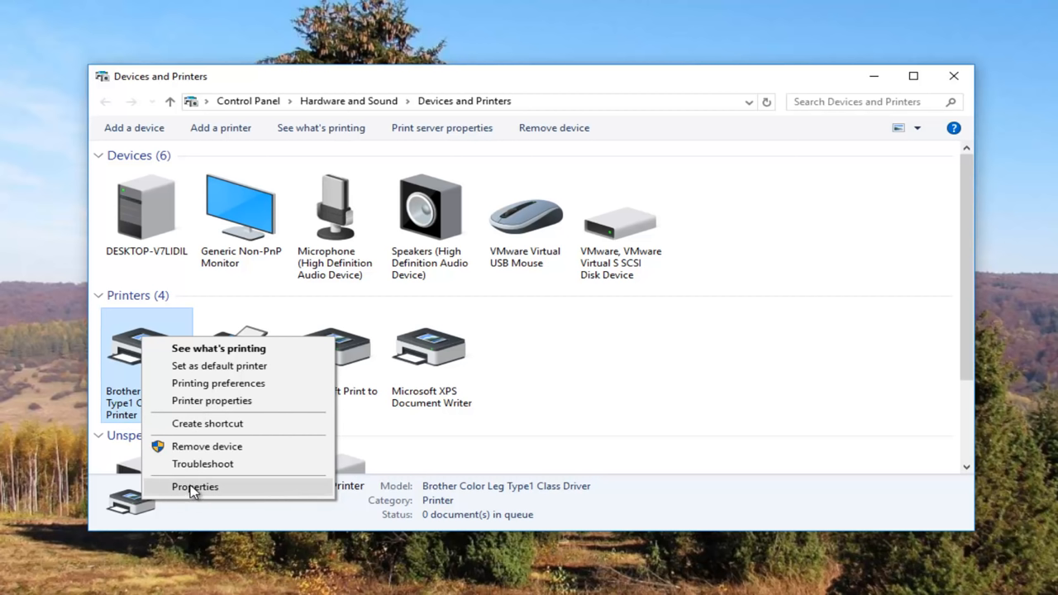
mouse_move(211, 405)
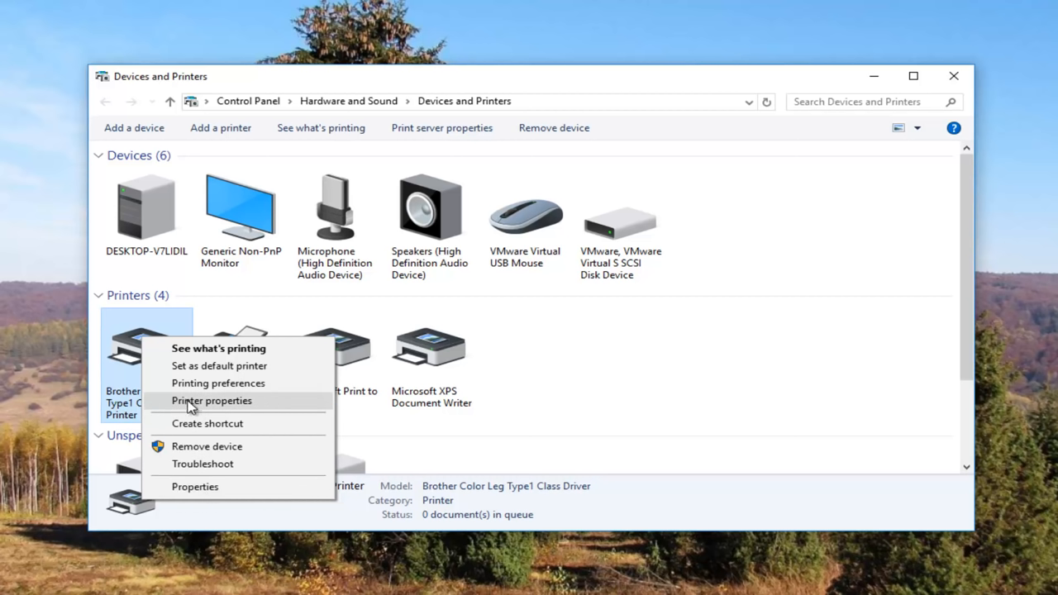
mouse_move(211, 403)
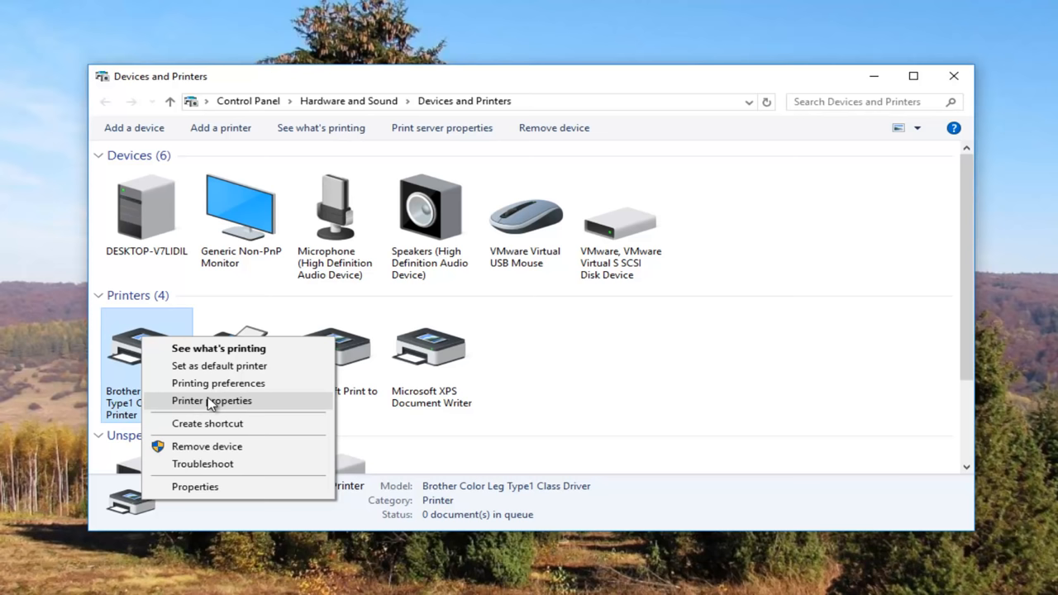
click(212, 400)
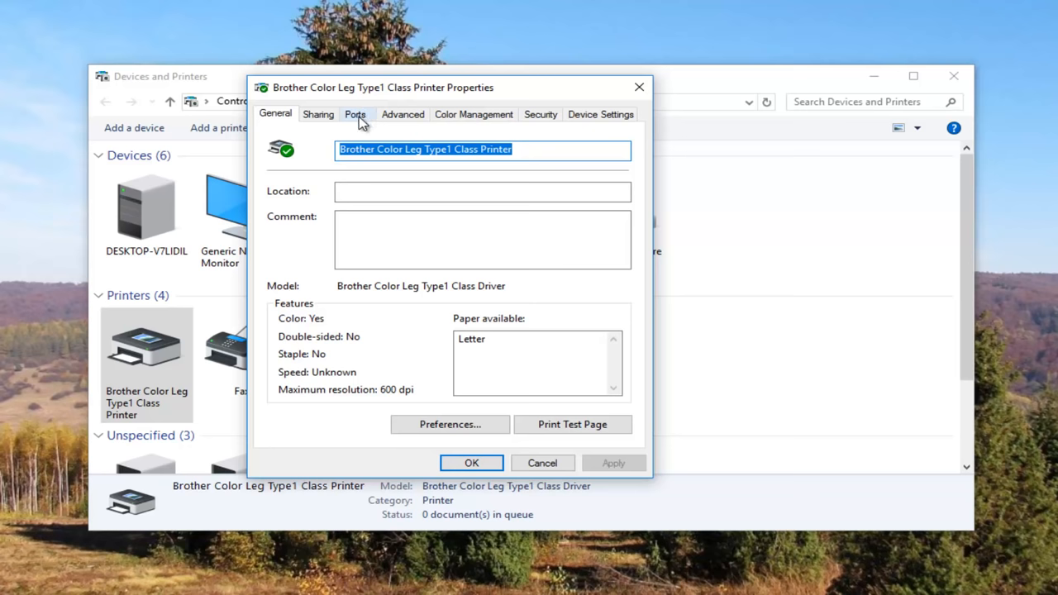
- On Ports, configure the 192.19289 Standard TCP/IP port with SNMP Status Enabled unchecked and confirm
click(354, 114)
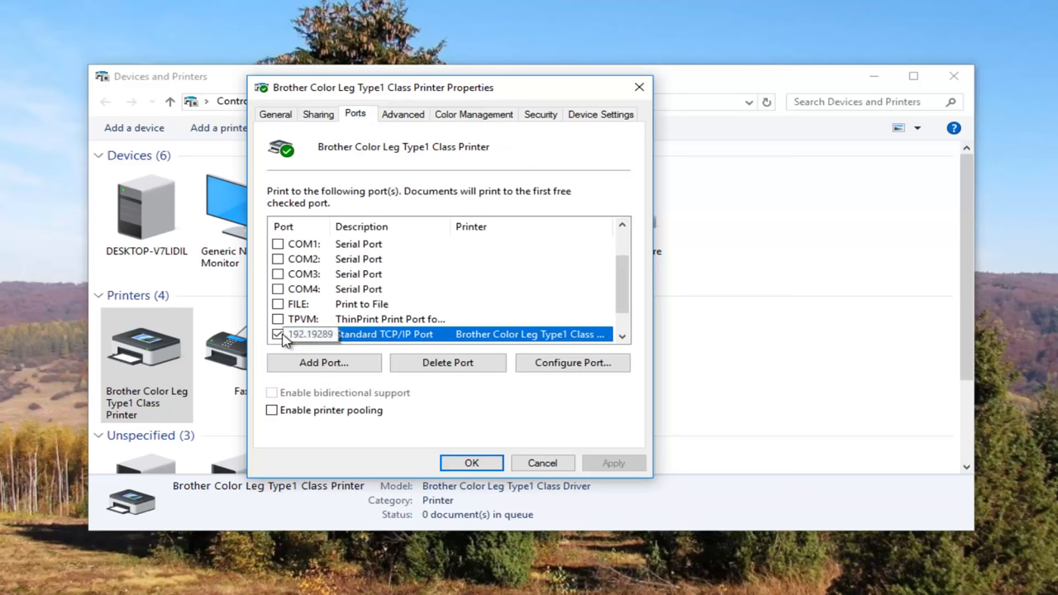
scroll(up, 3)
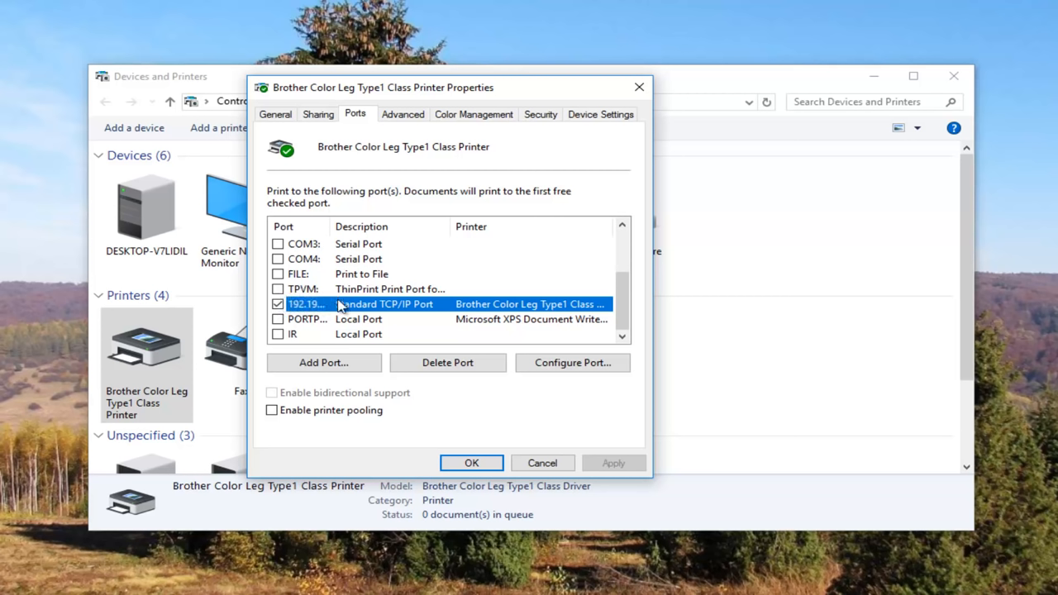
mouse_move(572, 363)
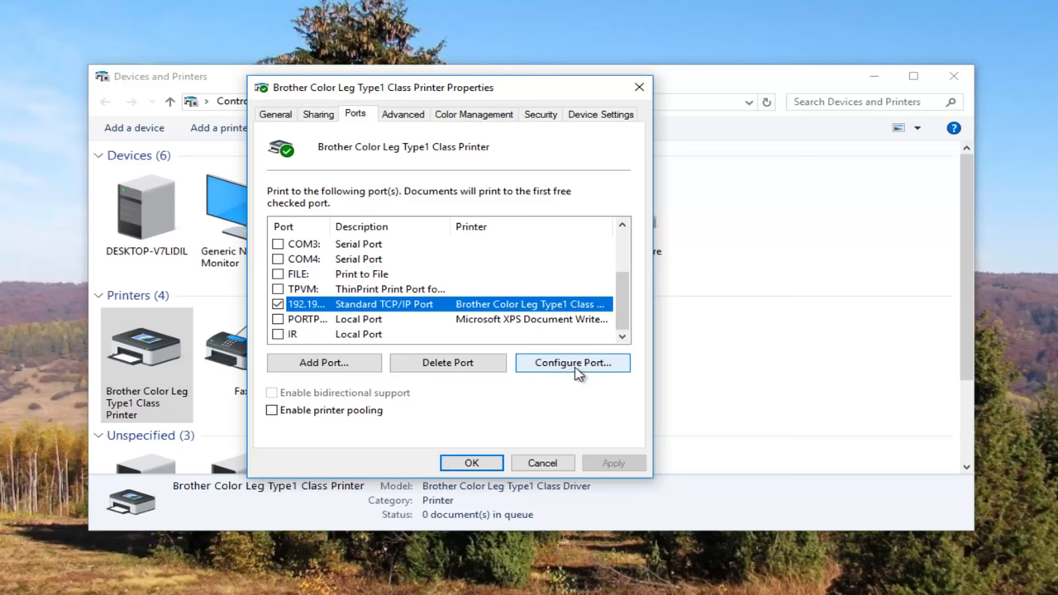
click(573, 364)
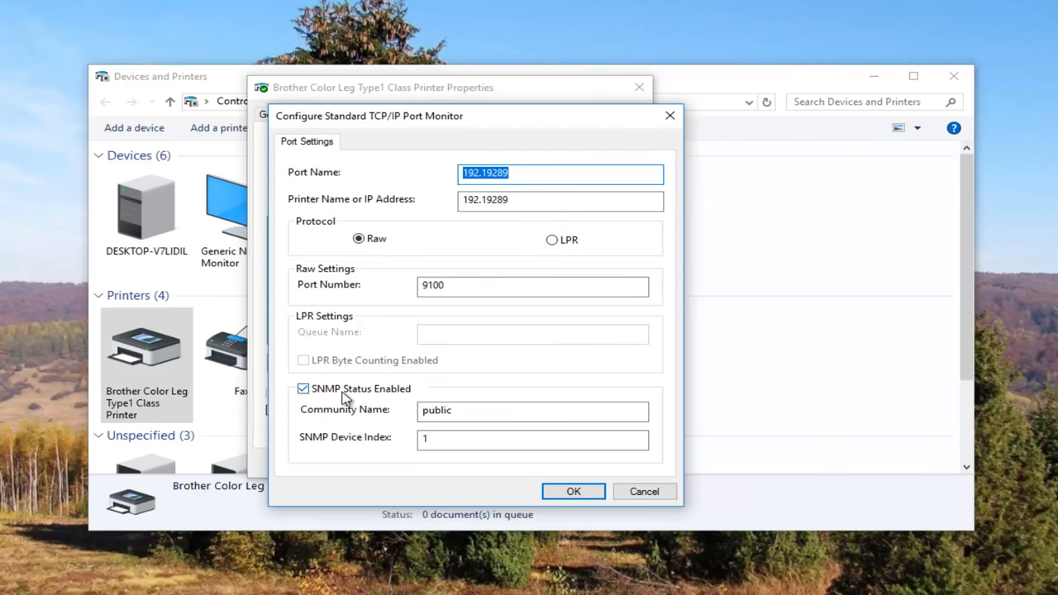
mouse_move(306, 398)
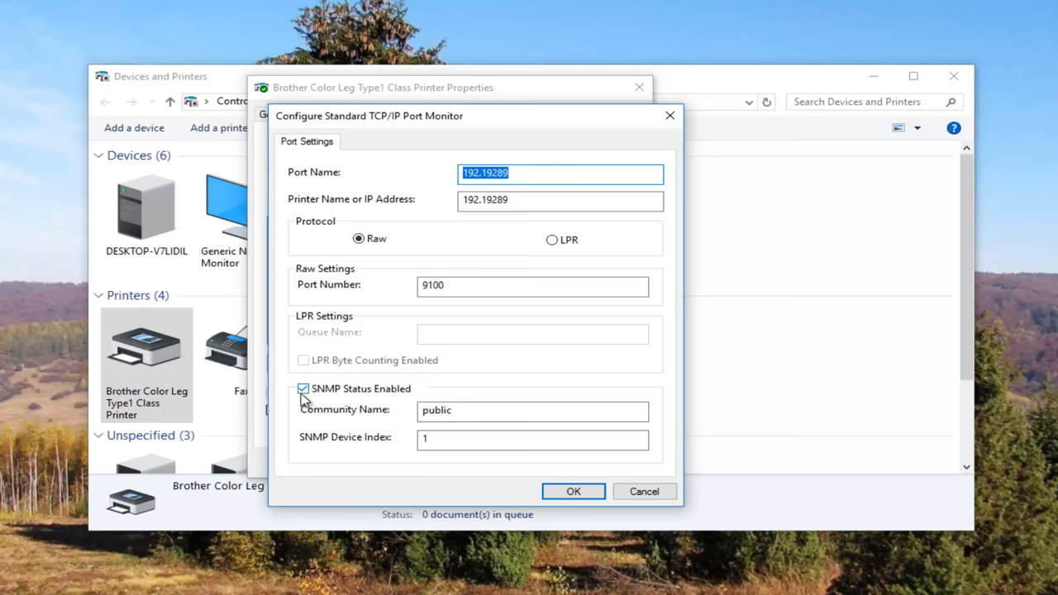
click(305, 388)
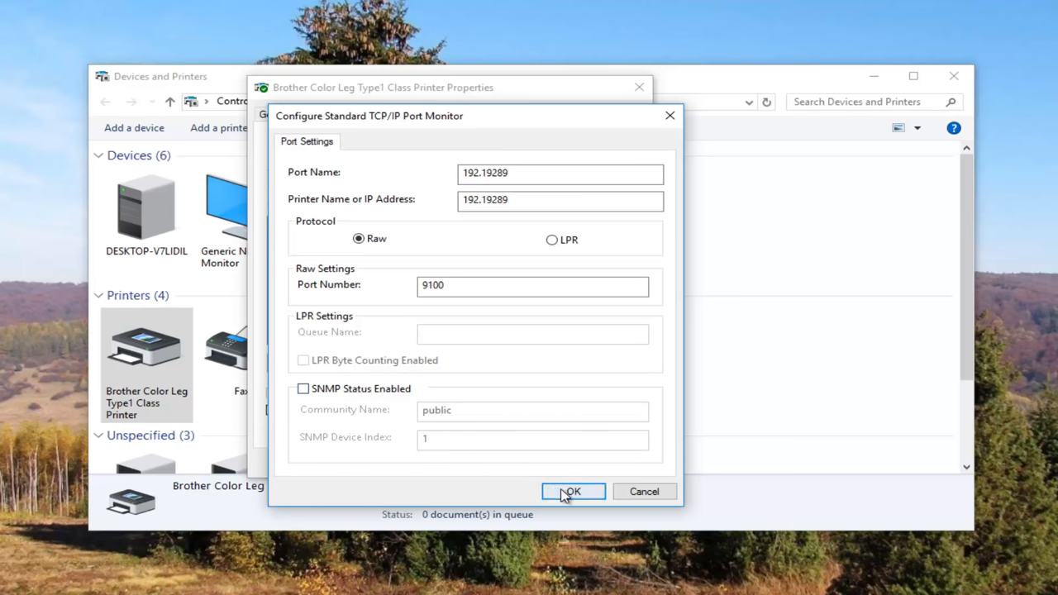
click(572, 491)
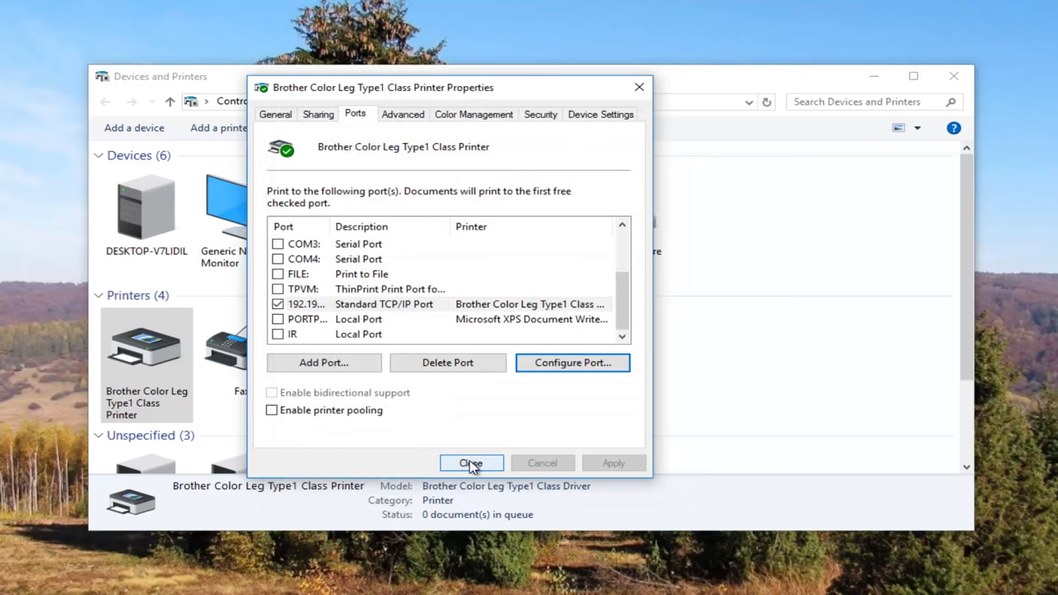
- Close the printer properties dialog and the Devices and Printers window, returning to the desktop
click(471, 463)
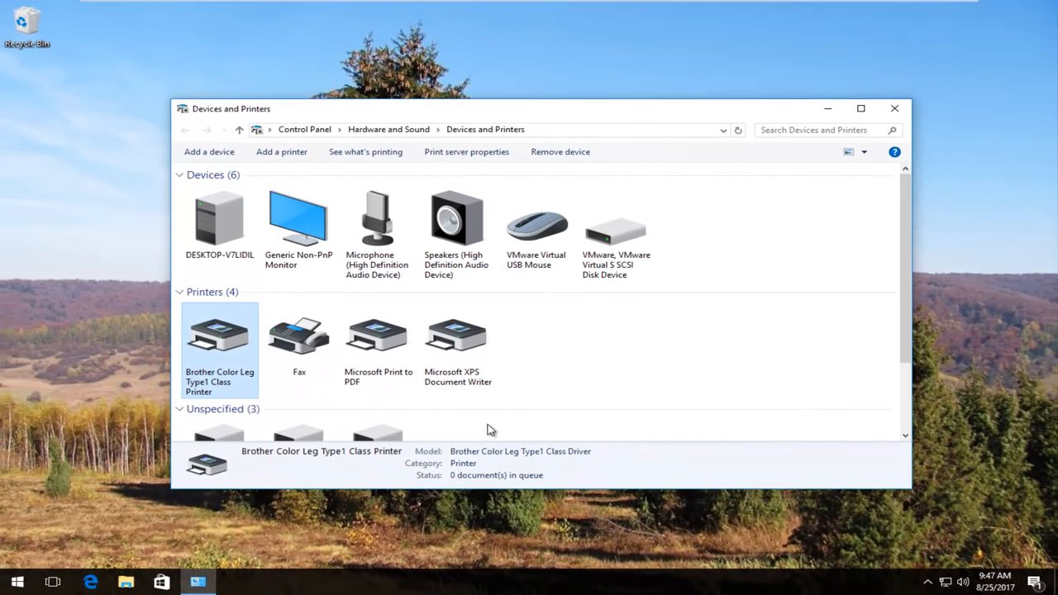
click(893, 109)
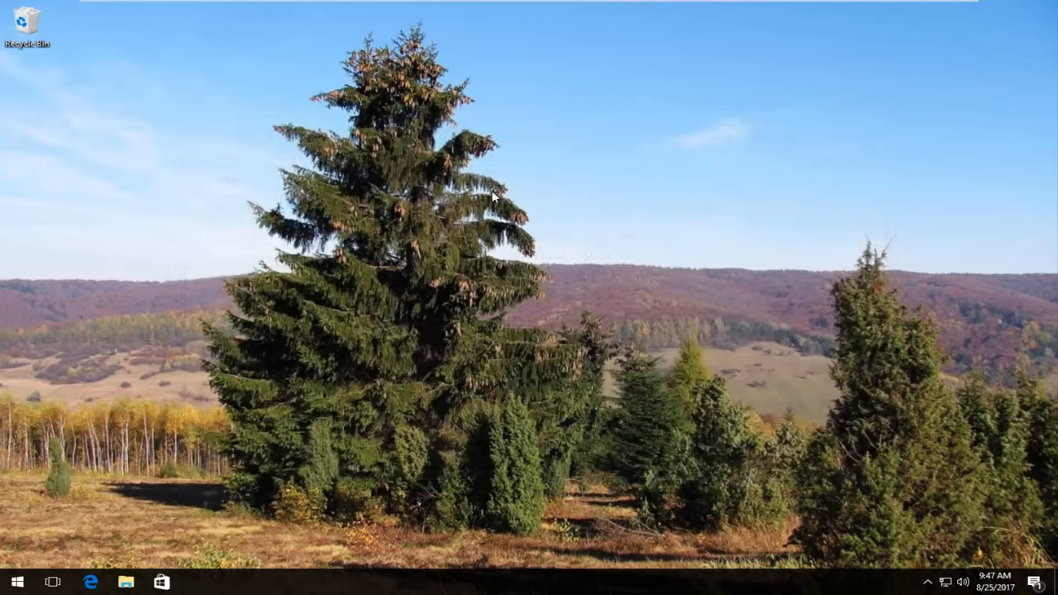